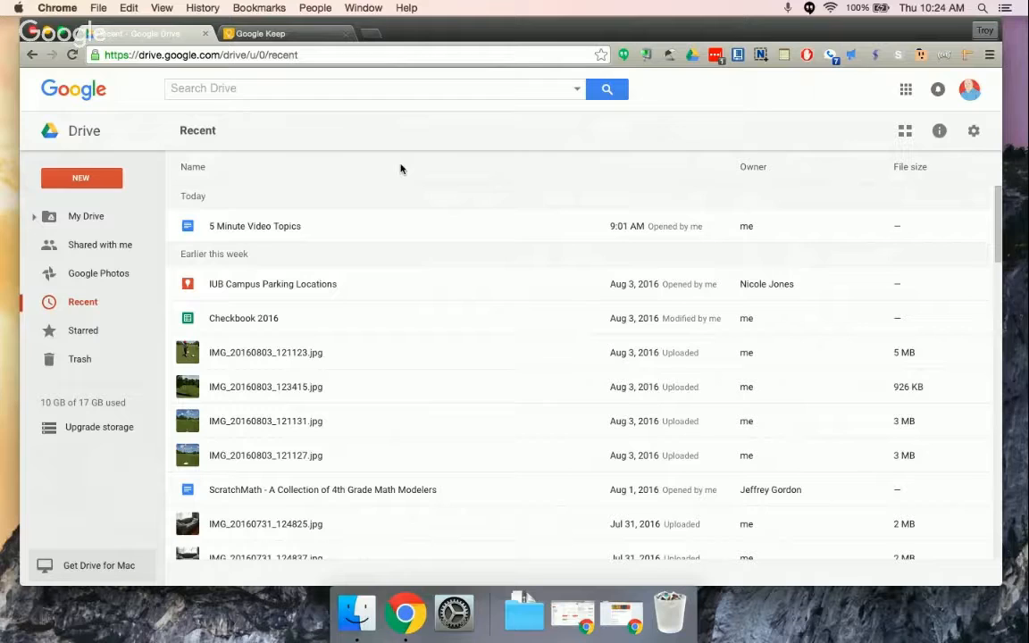
mouse_move(332, 132)
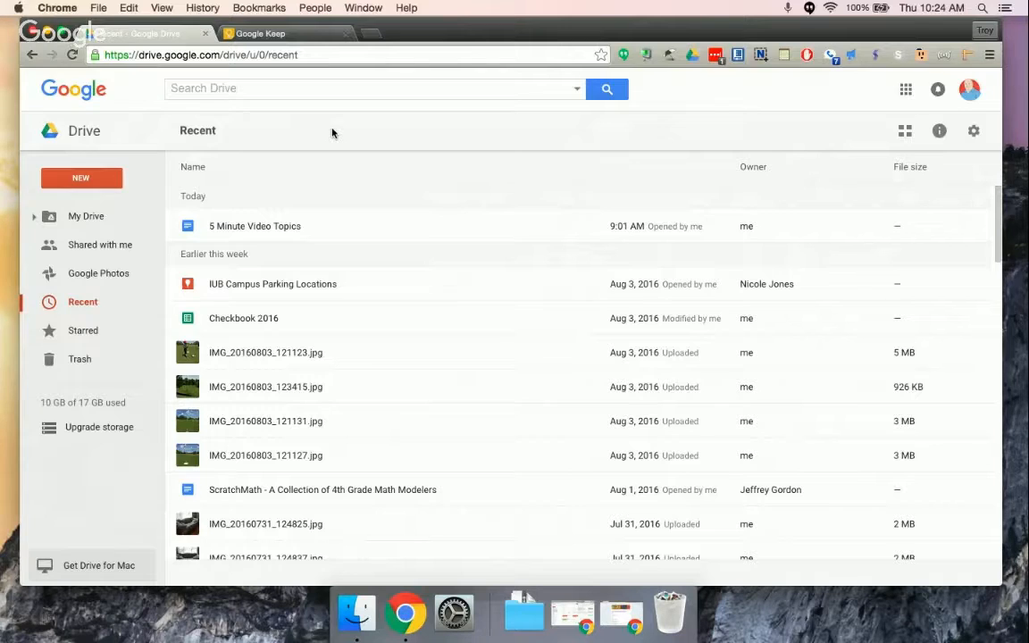
mouse_move(319, 133)
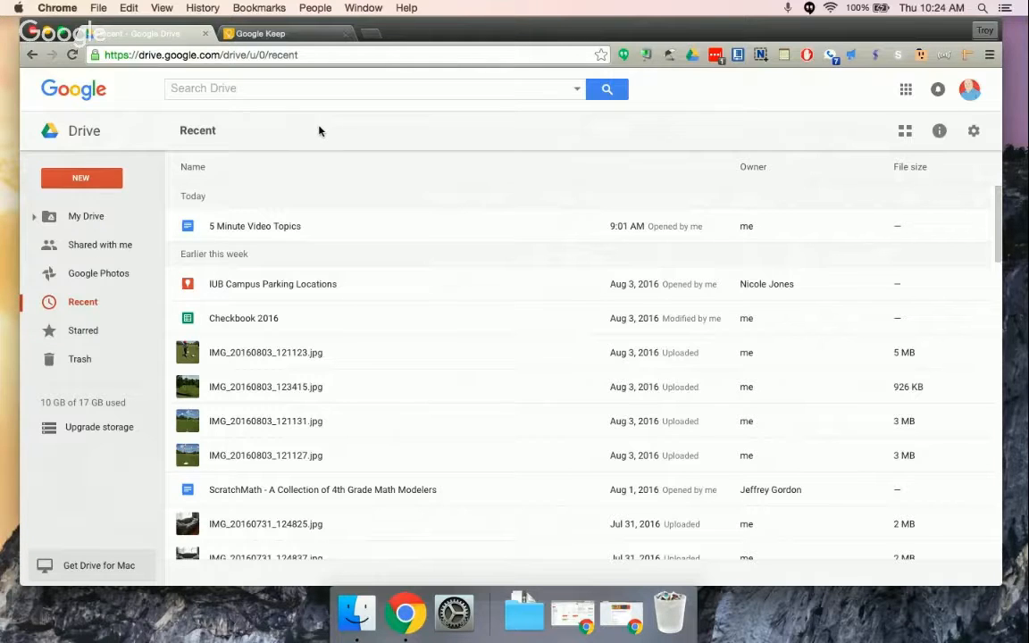
mouse_move(127, 148)
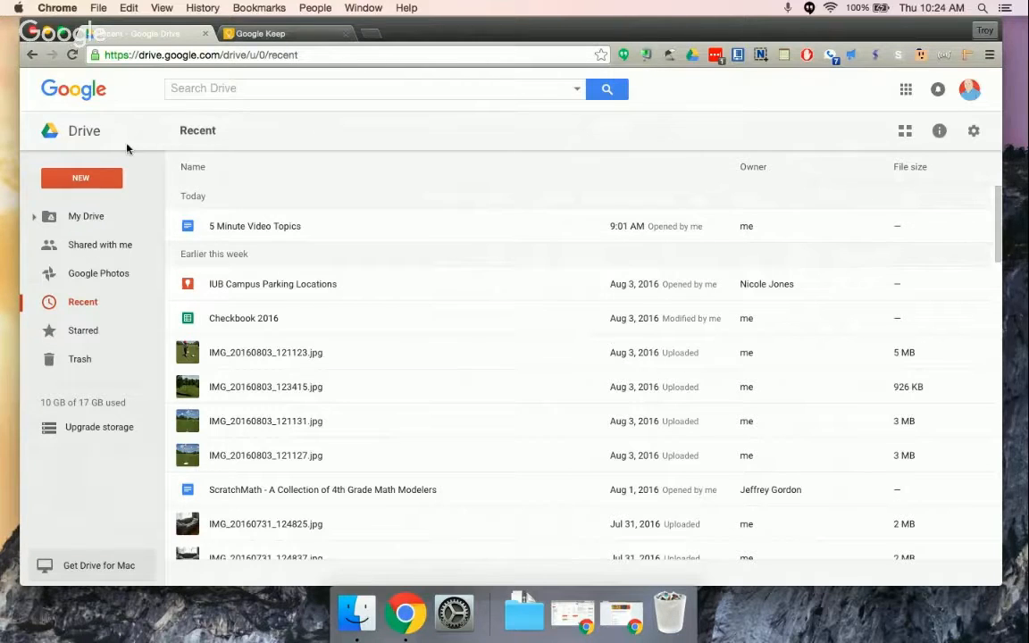
Step: Reveal Drive's NEW menu with the More submenu listing Google My Maps
click(80, 179)
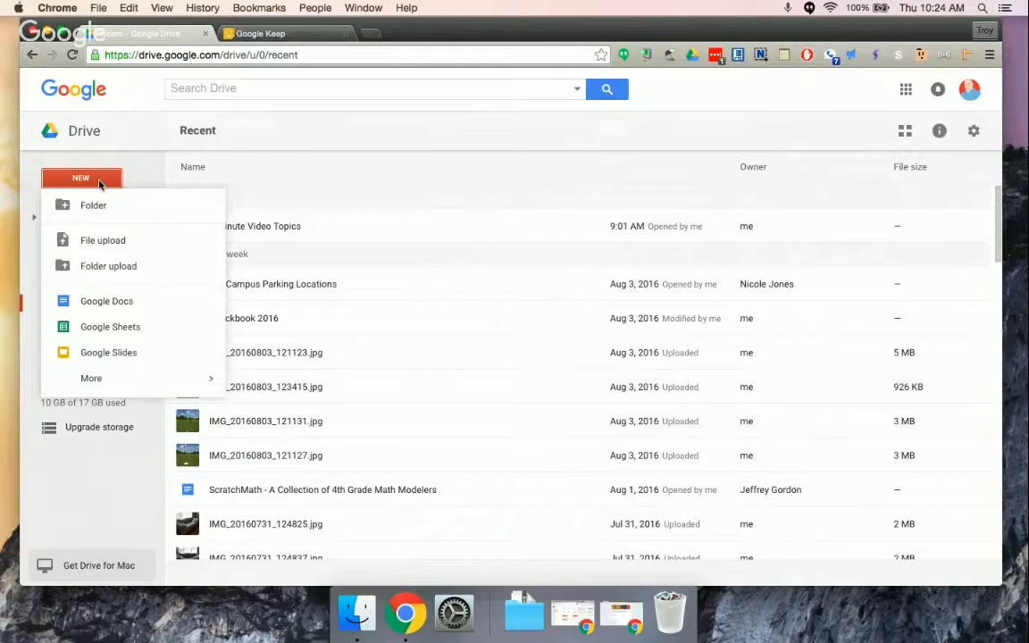
mouse_move(107, 352)
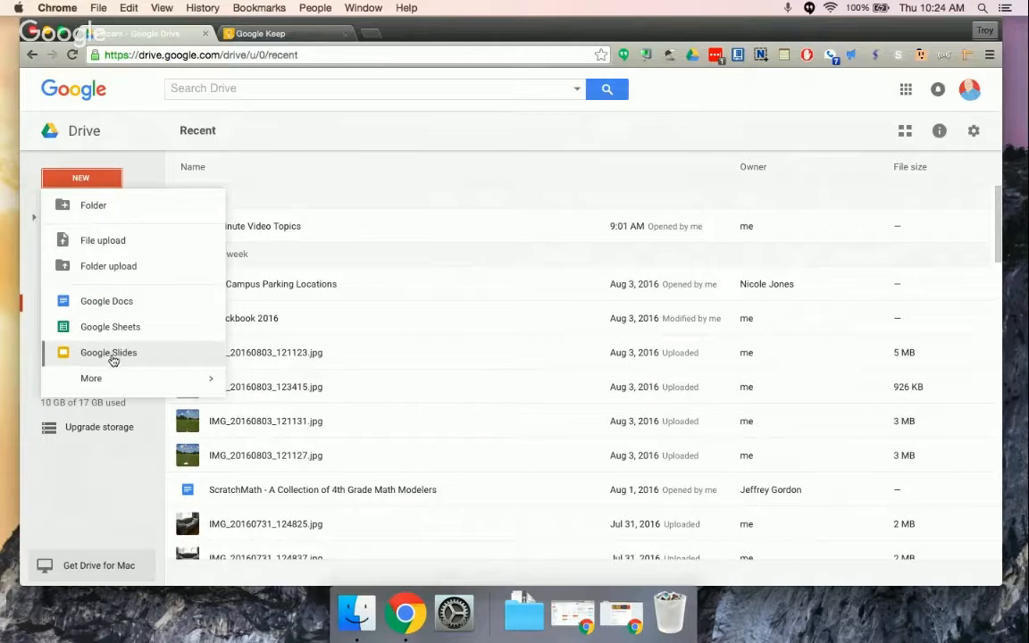
click(91, 378)
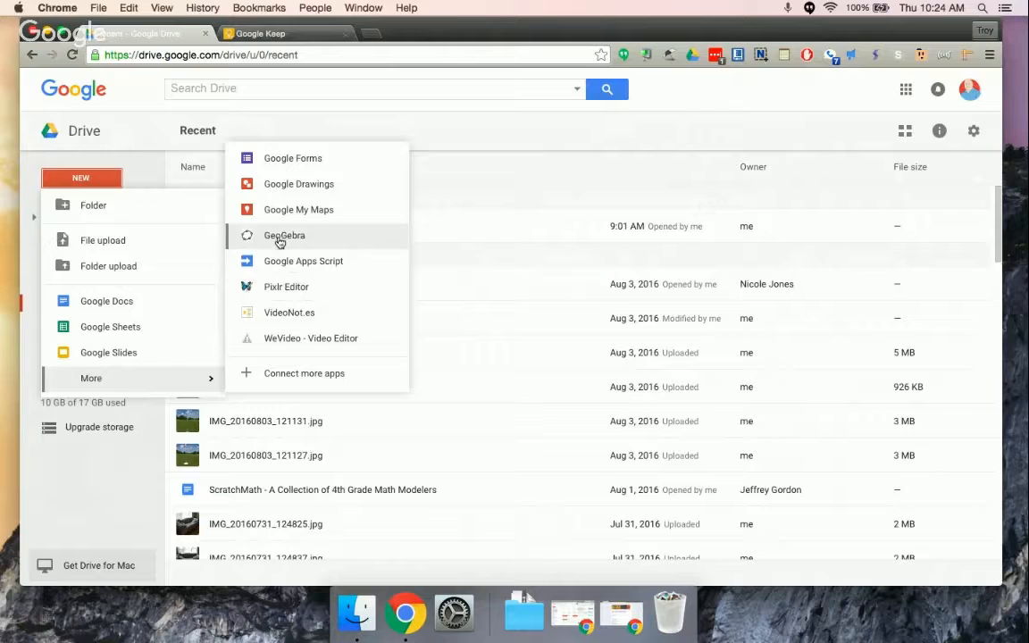
mouse_move(299, 209)
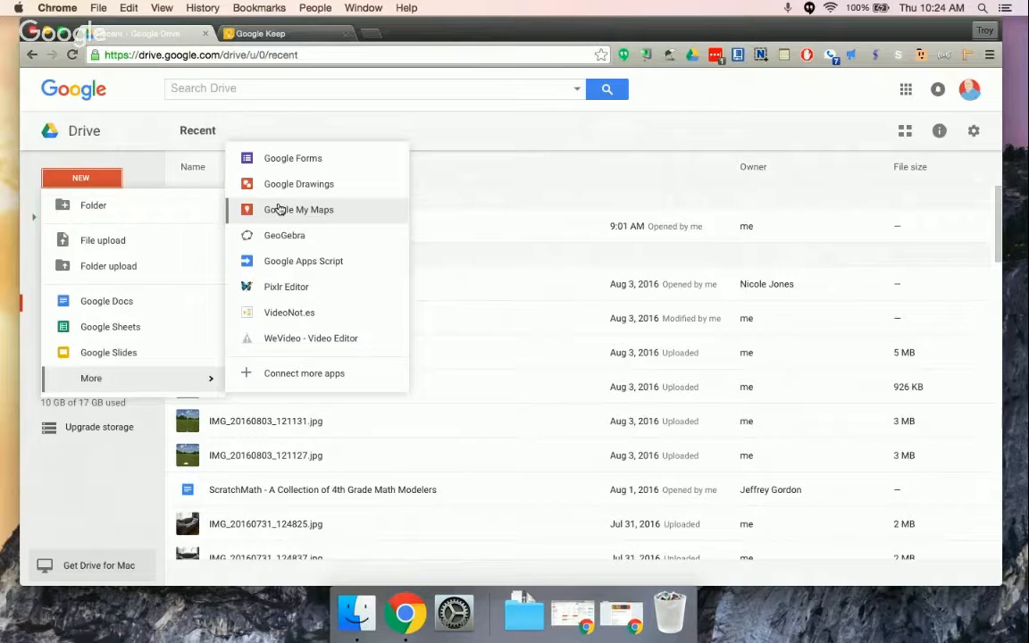
Step: Create a new My Maps map and title it 'Test Map'
click(298, 209)
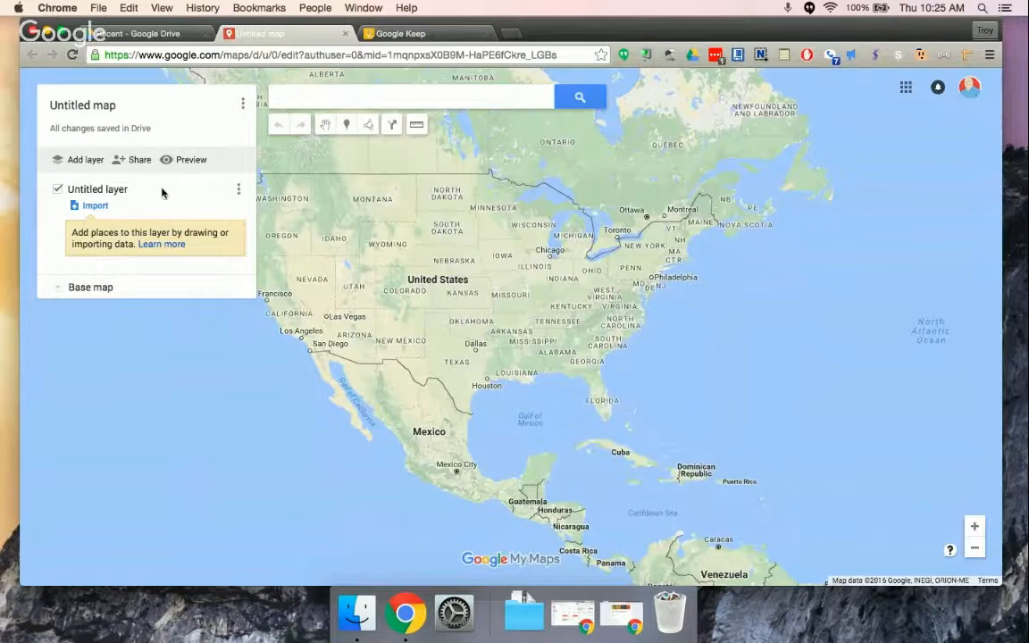
mouse_move(118, 103)
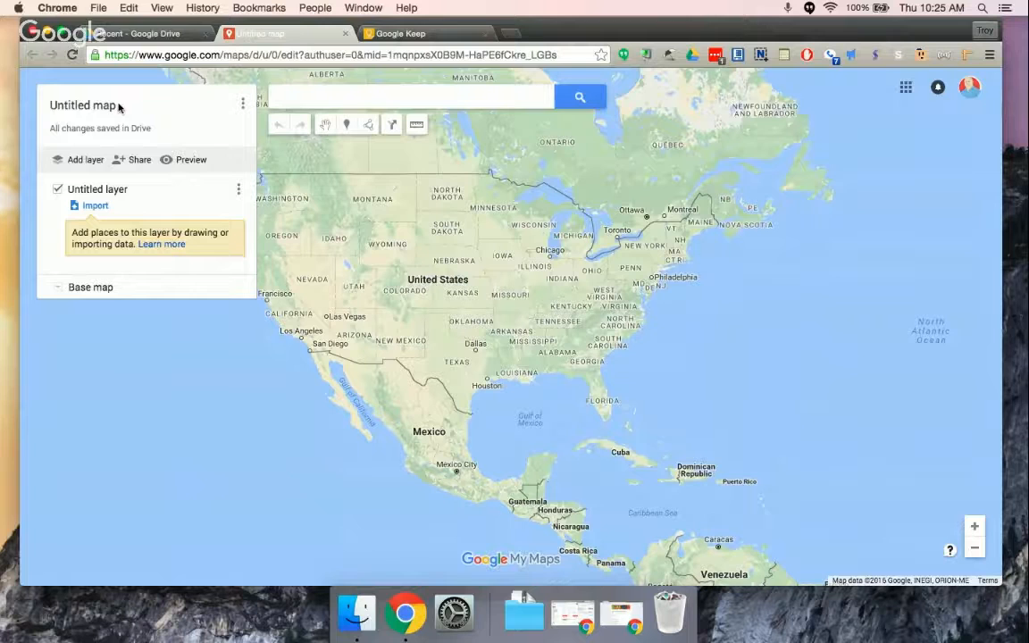
click(83, 104)
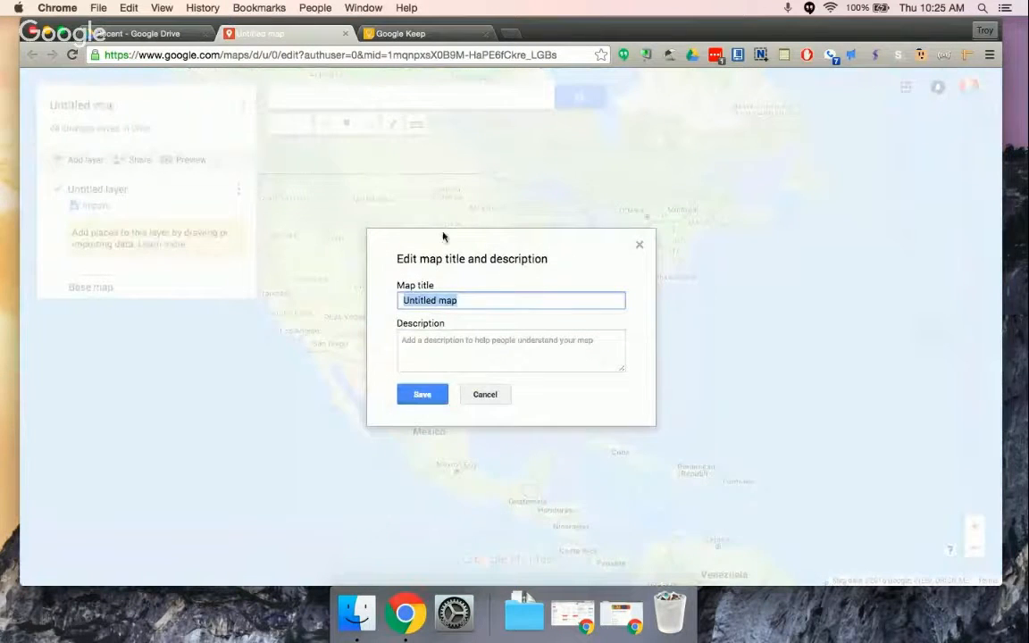
text(Test Ma)
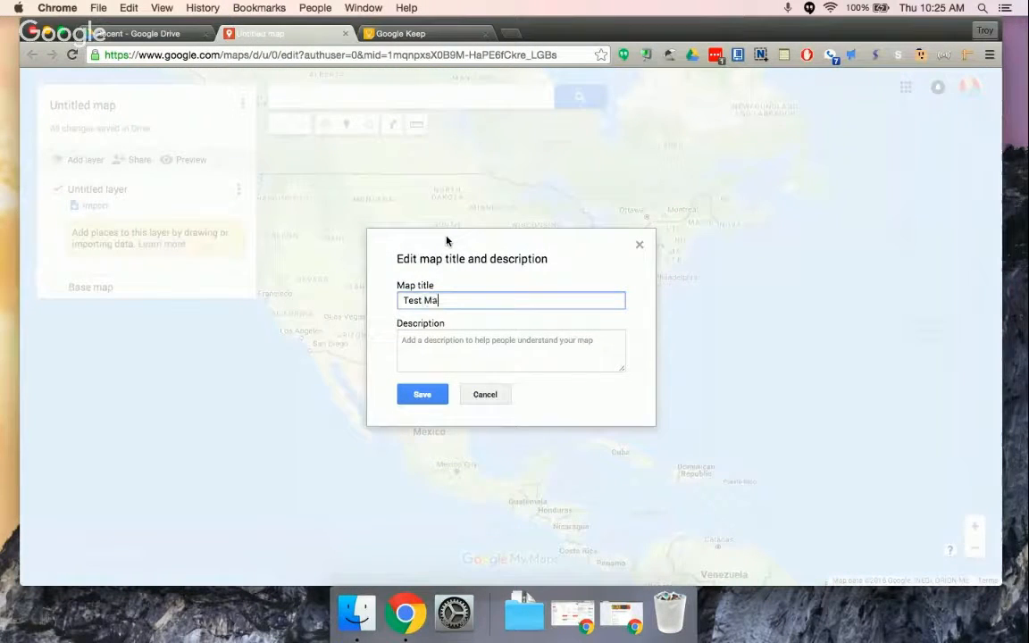
text(p)
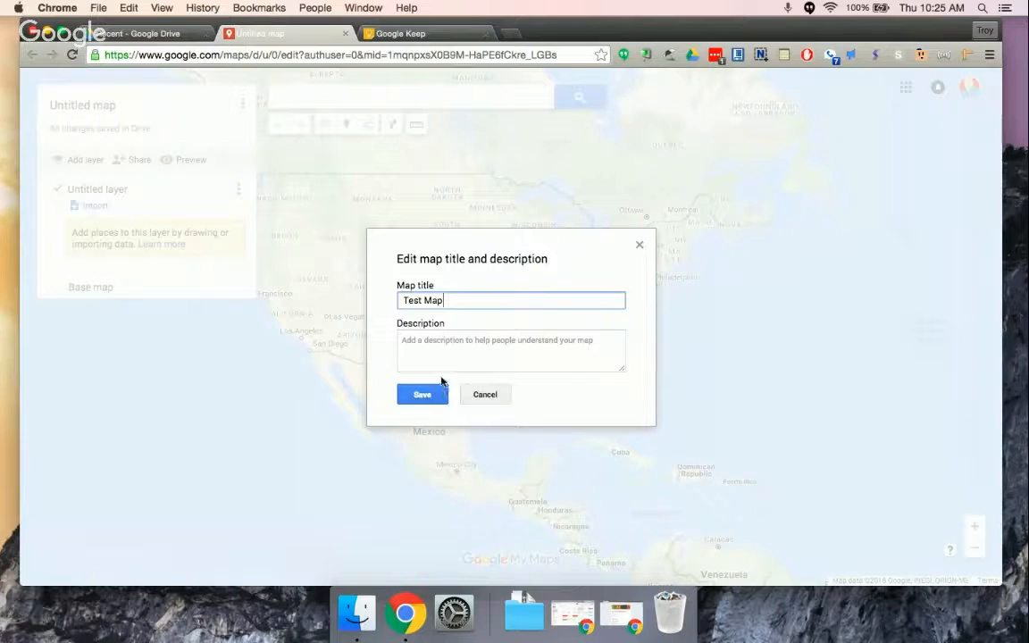
click(421, 395)
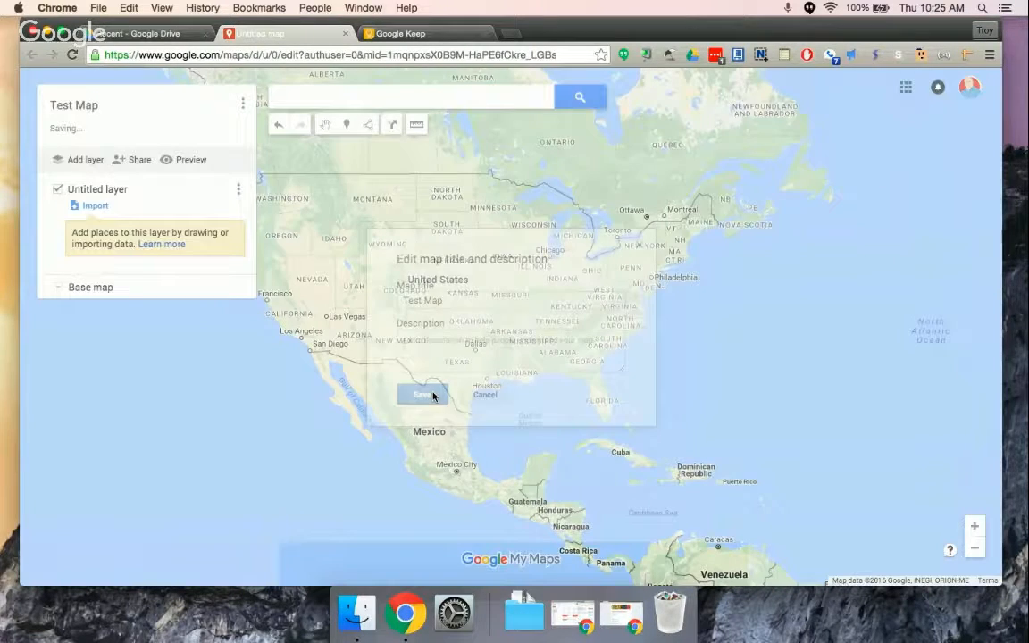
Step: Rename the first layer to 'Test Layer' and save it
click(422, 395)
text(T)
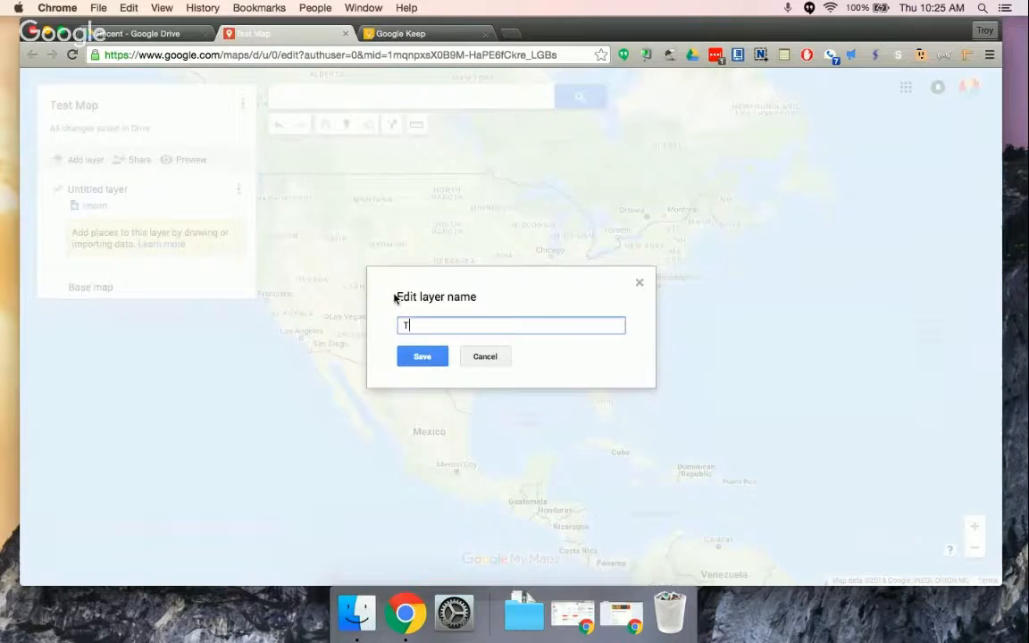
text(est Layer)
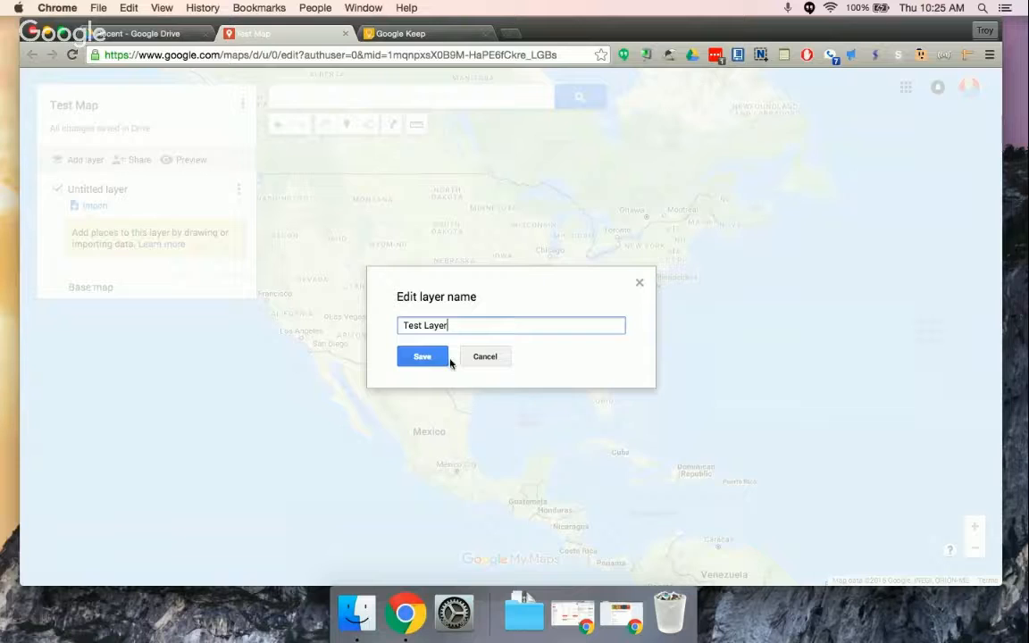
click(422, 357)
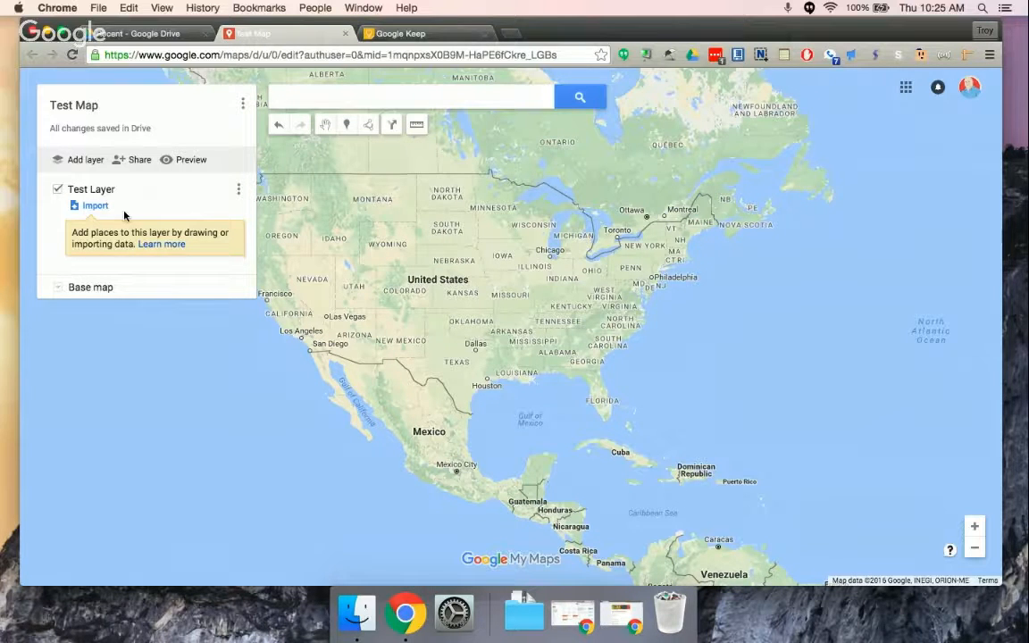
mouse_move(161, 205)
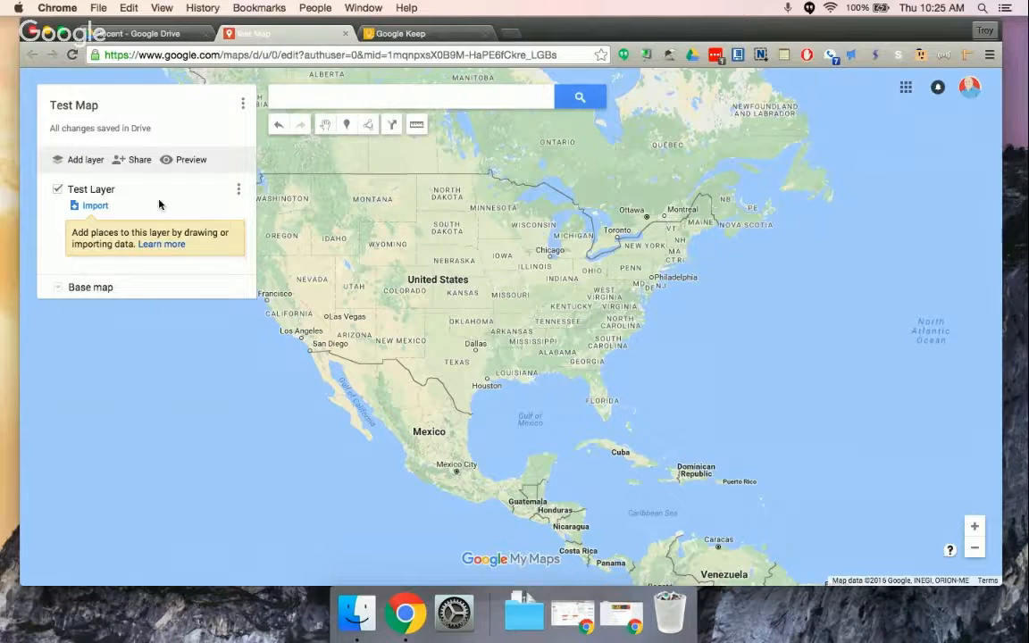
mouse_move(339, 147)
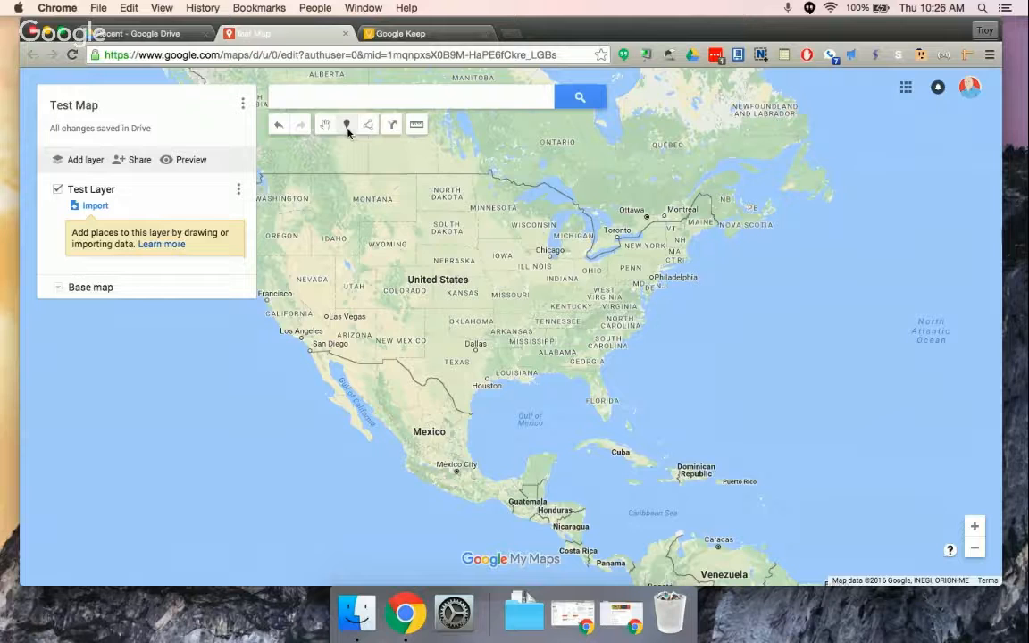
mouse_move(561, 279)
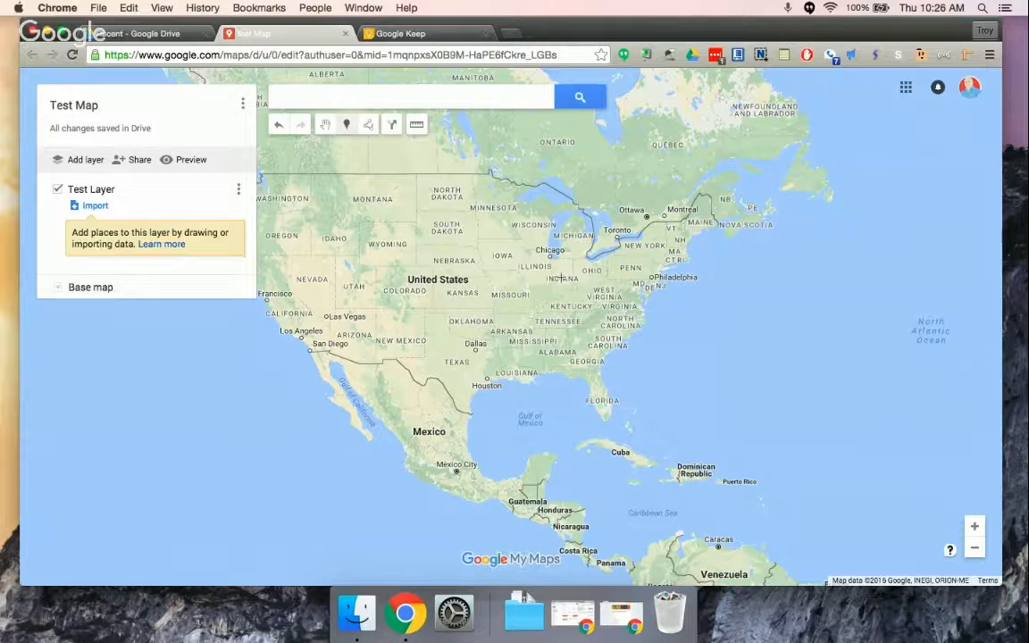
Step: Title the Indianapolis marker 'I'm Here' with description 'This is where I am.'
click(561, 268)
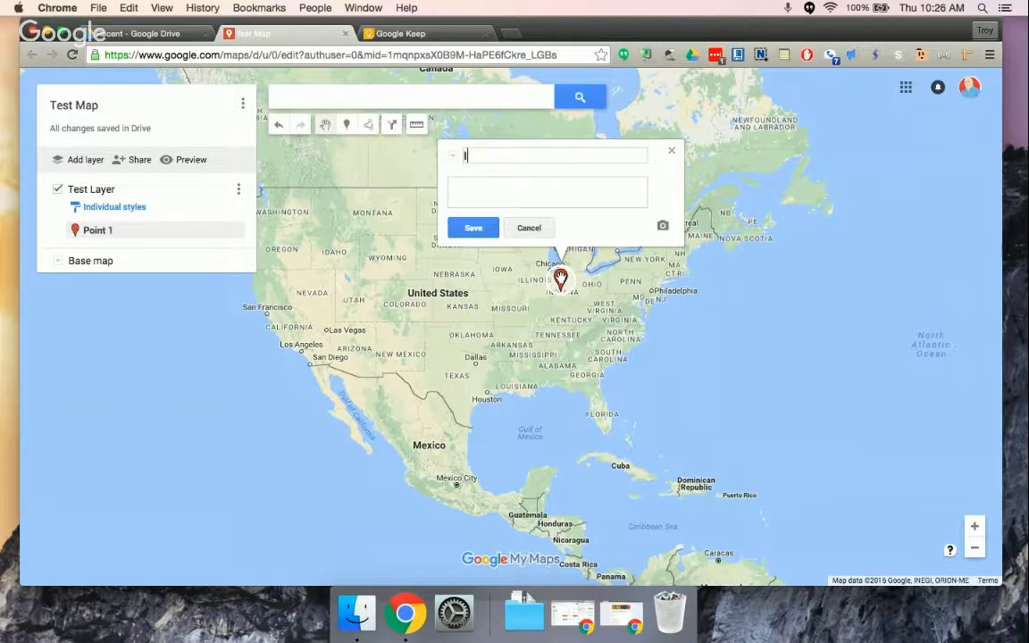
text(I'm Here)
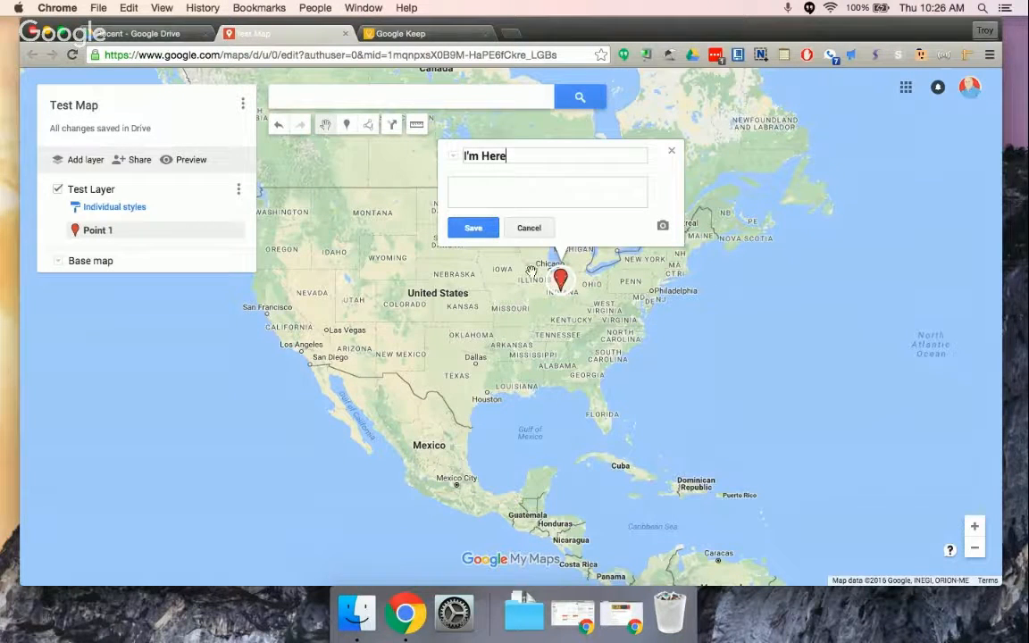
click(547, 189)
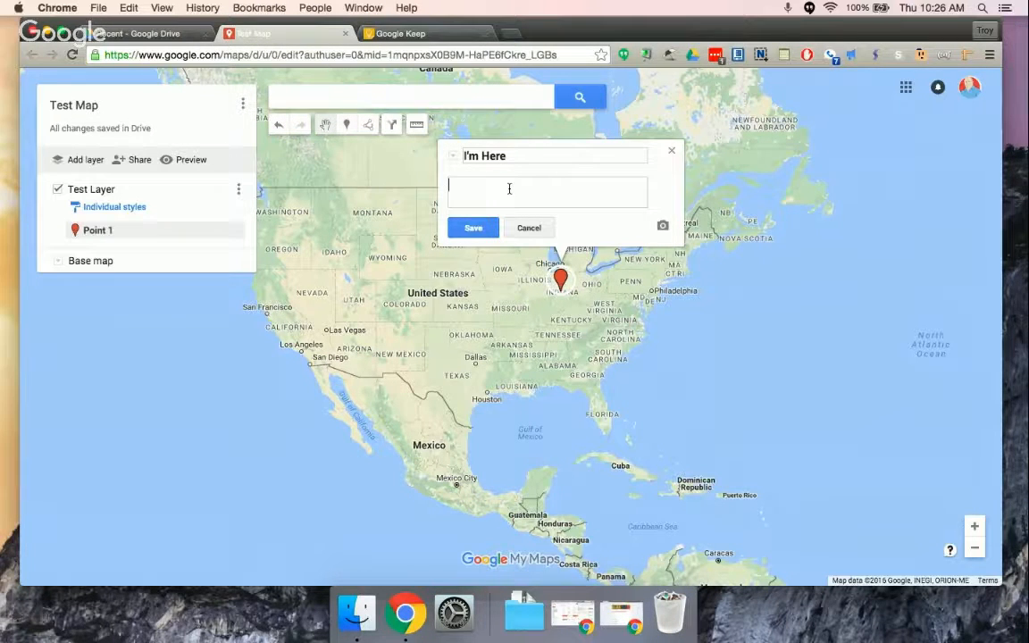
text(This is where)
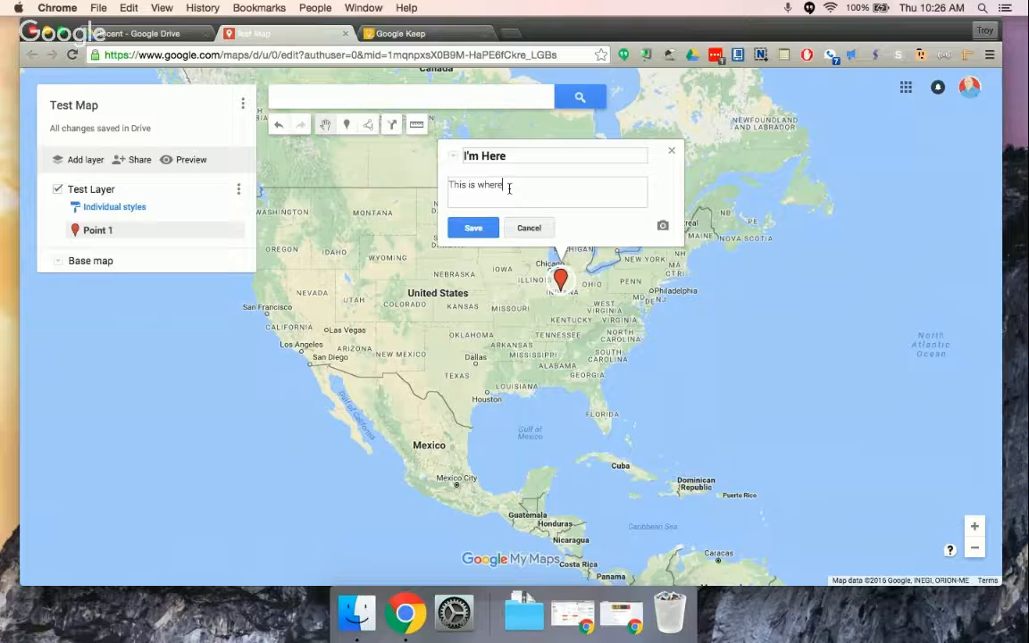
text(I am.)
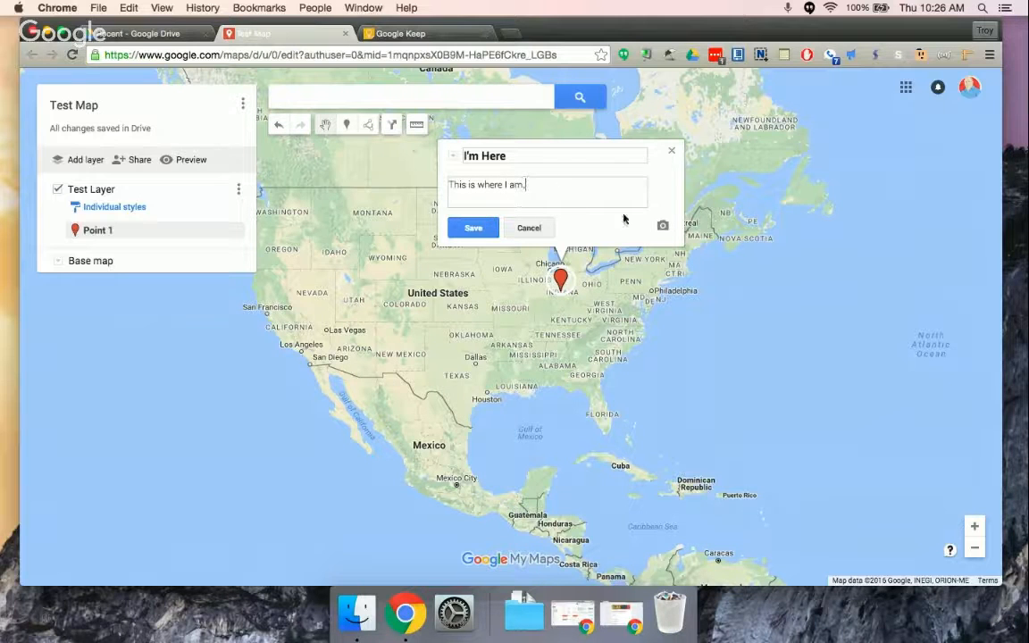
mouse_move(661, 225)
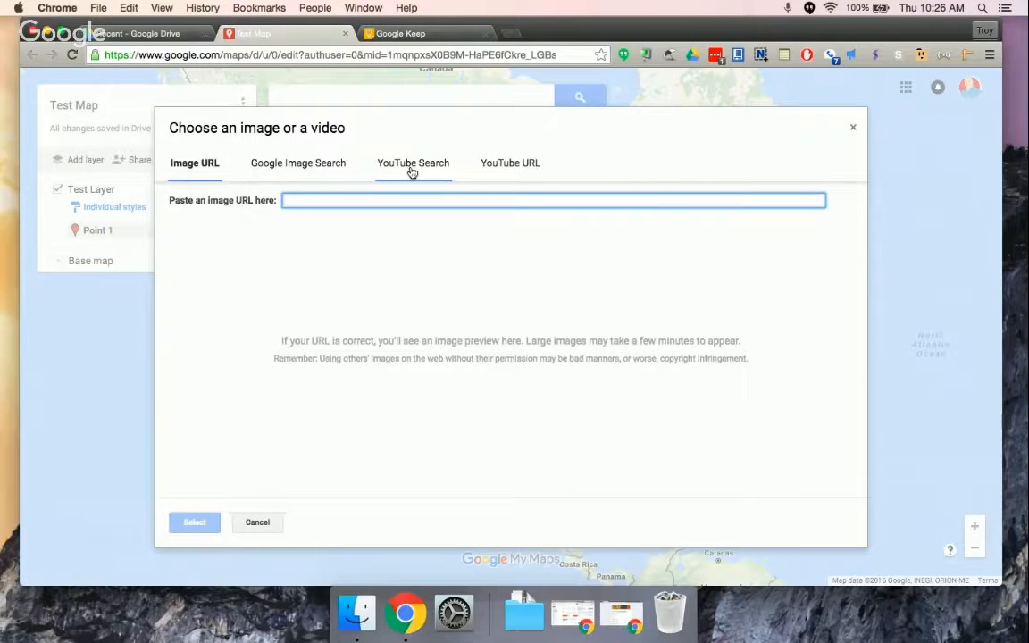
Step: Attach the first YouTube result for 'indianapolis' and save the marker
click(412, 163)
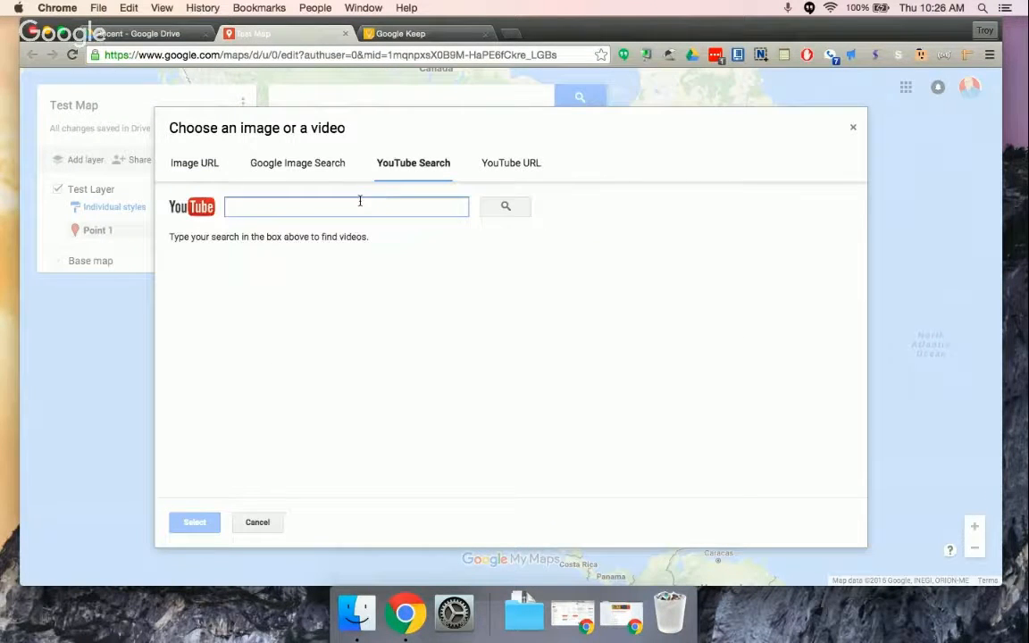
text(indianapolis)
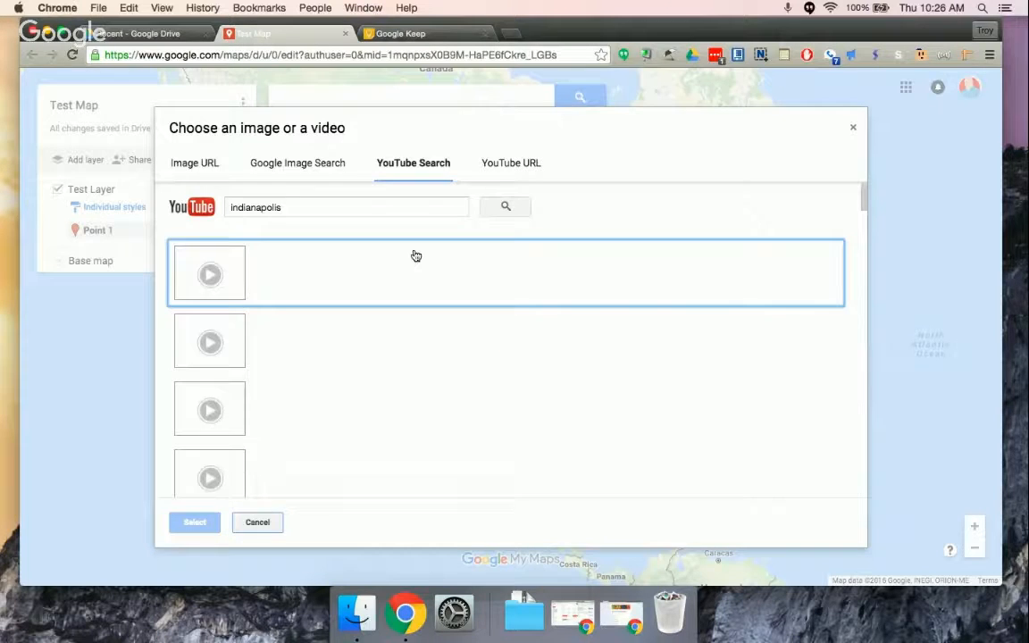
click(257, 522)
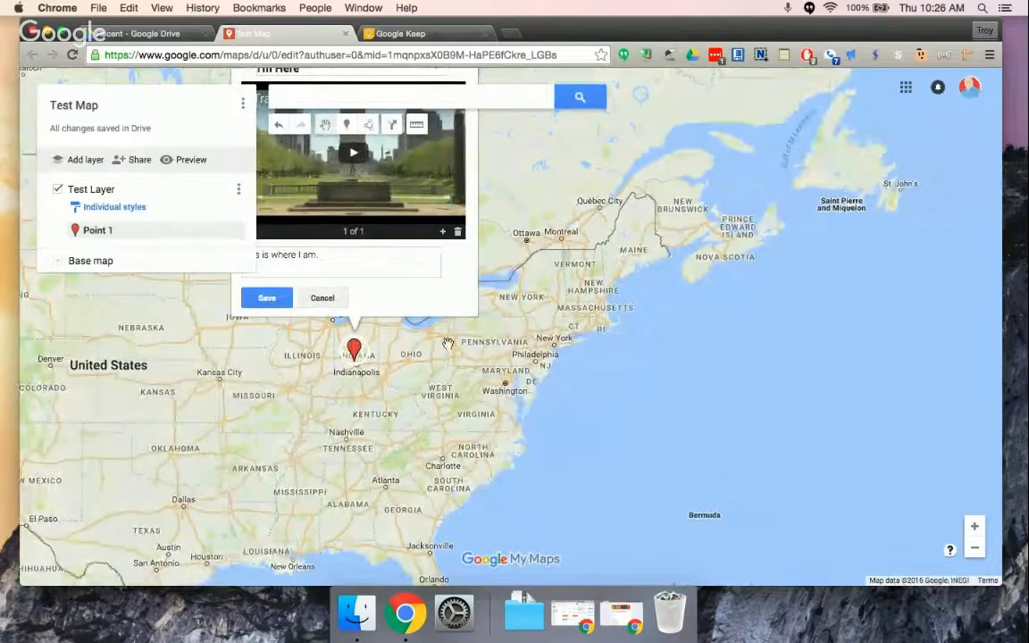
mouse_move(383, 358)
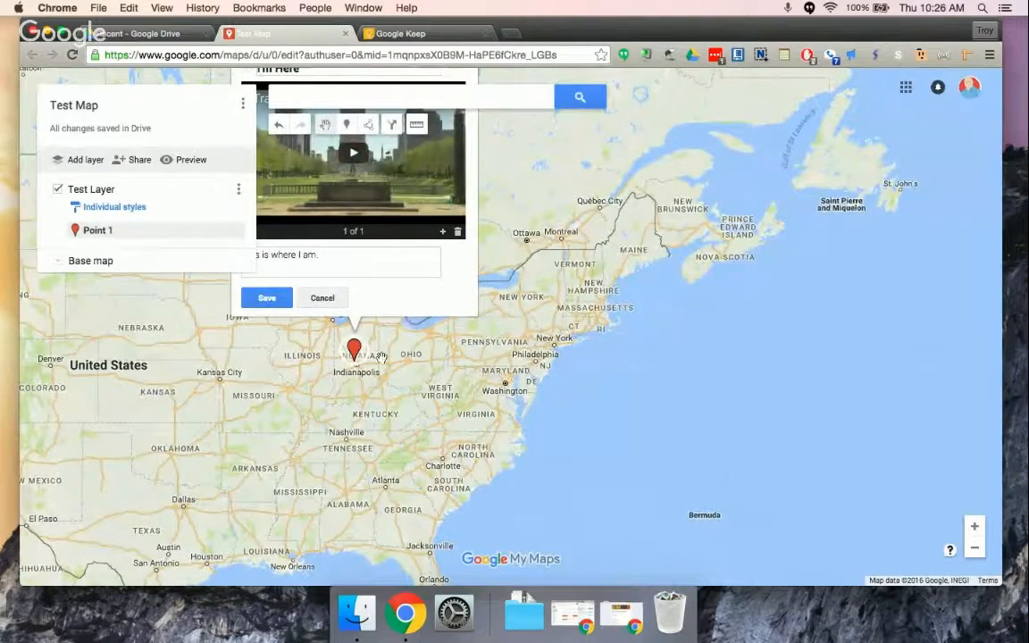
click(266, 296)
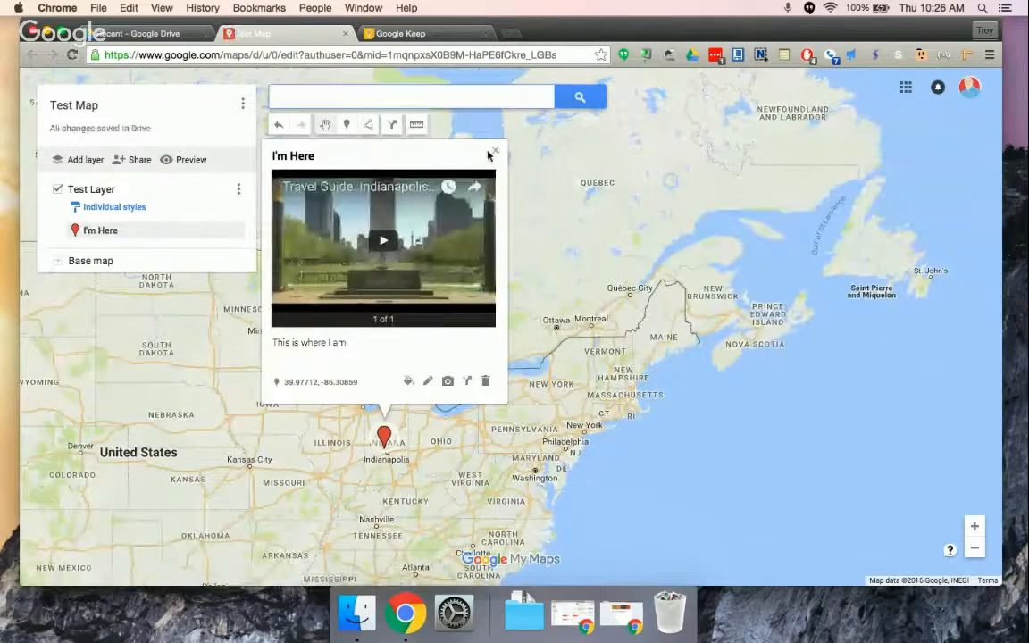
Step: Drop a second marker near Washington titled 'Joan's Here'
click(496, 152)
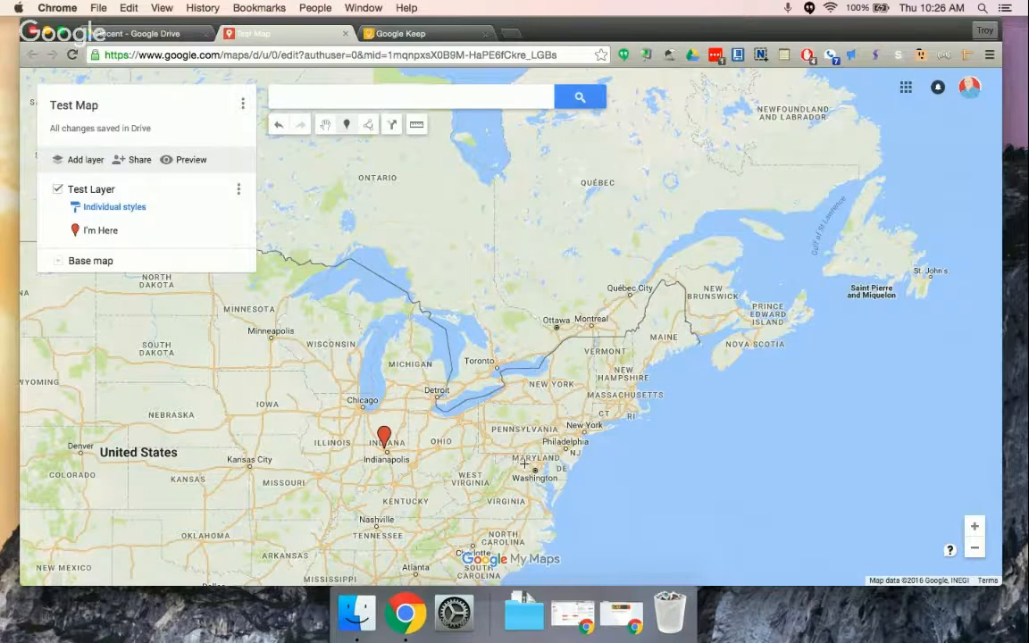
click(526, 454)
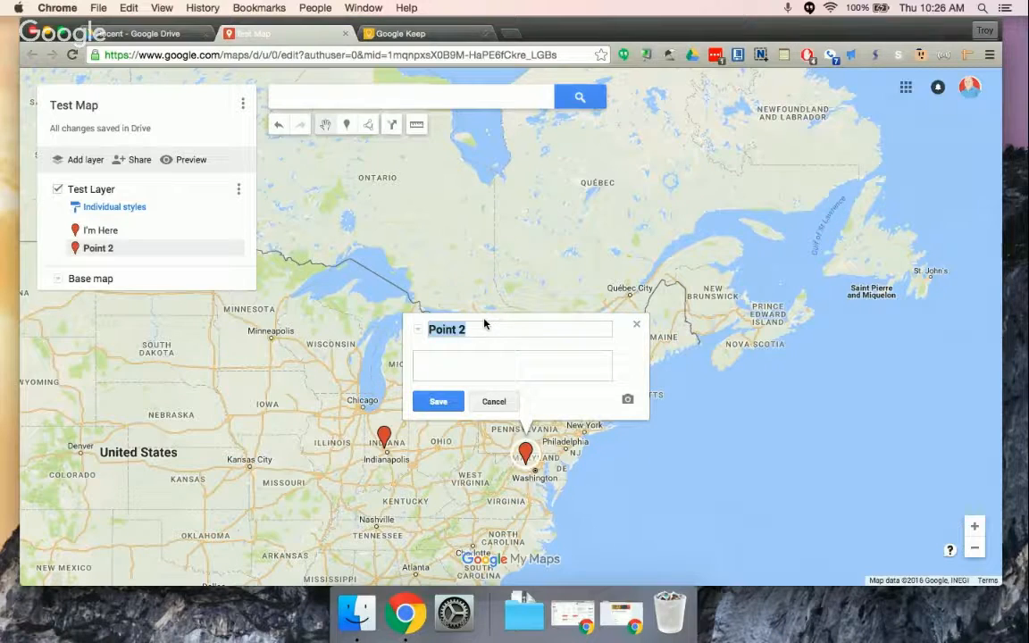
text(Joan)
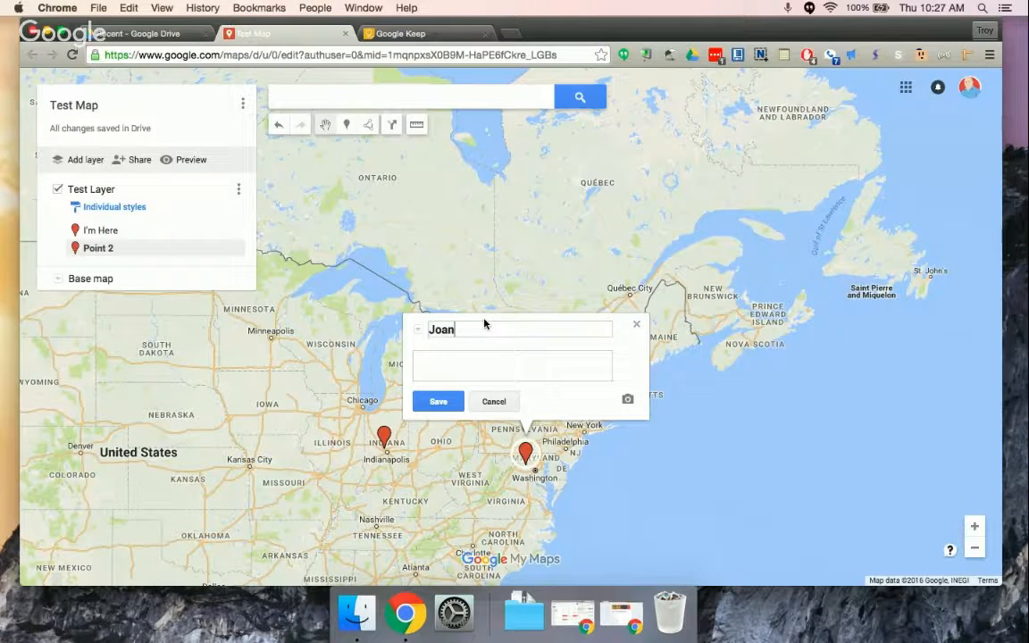
text('s Here)
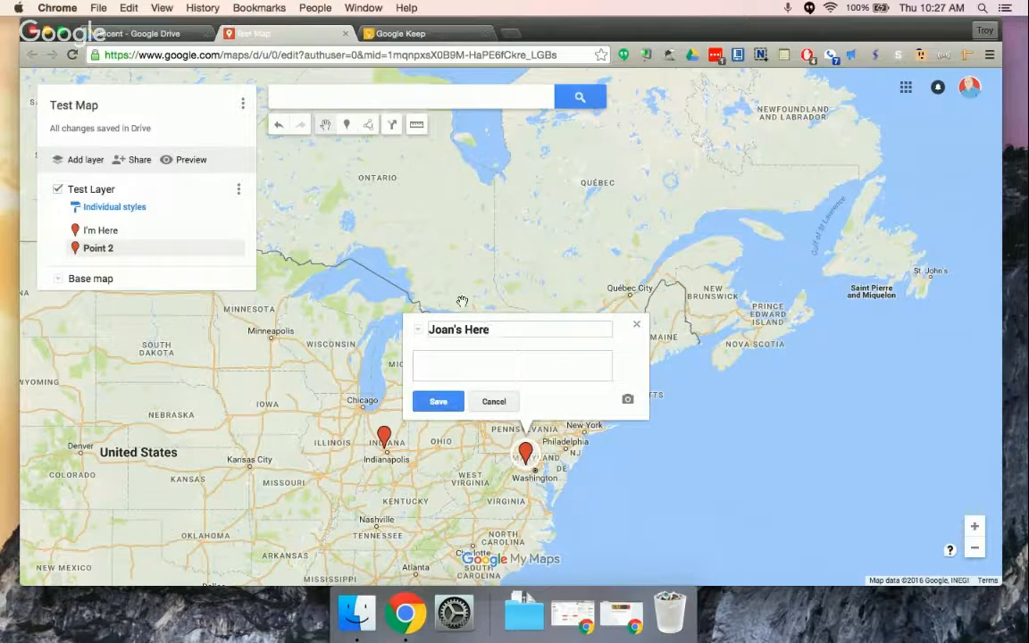
Step: Describe the marker 'She is here.' and save it
text(Sh)
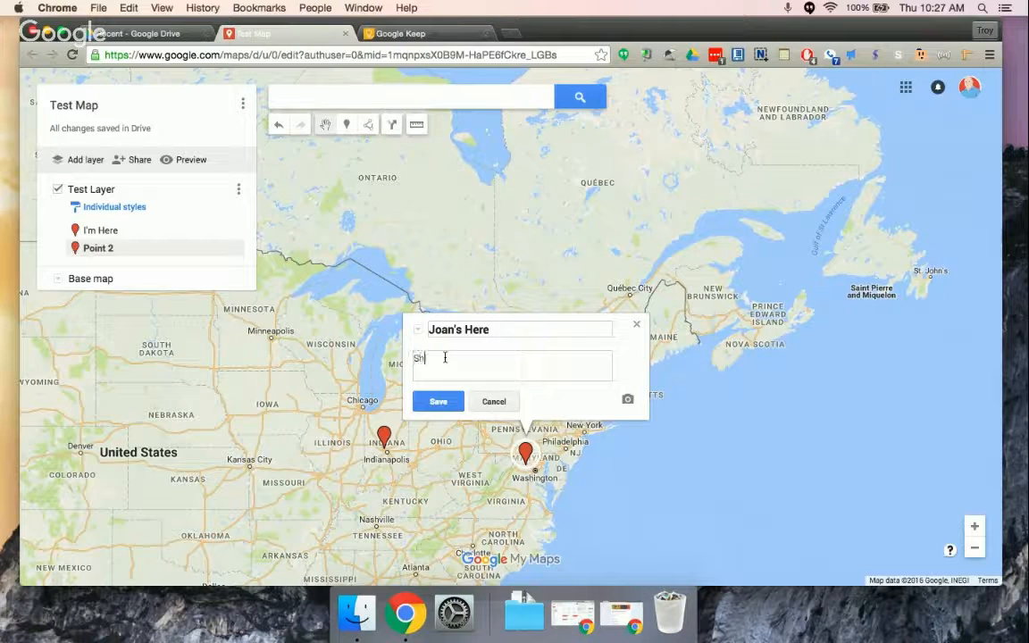
text(She is here.)
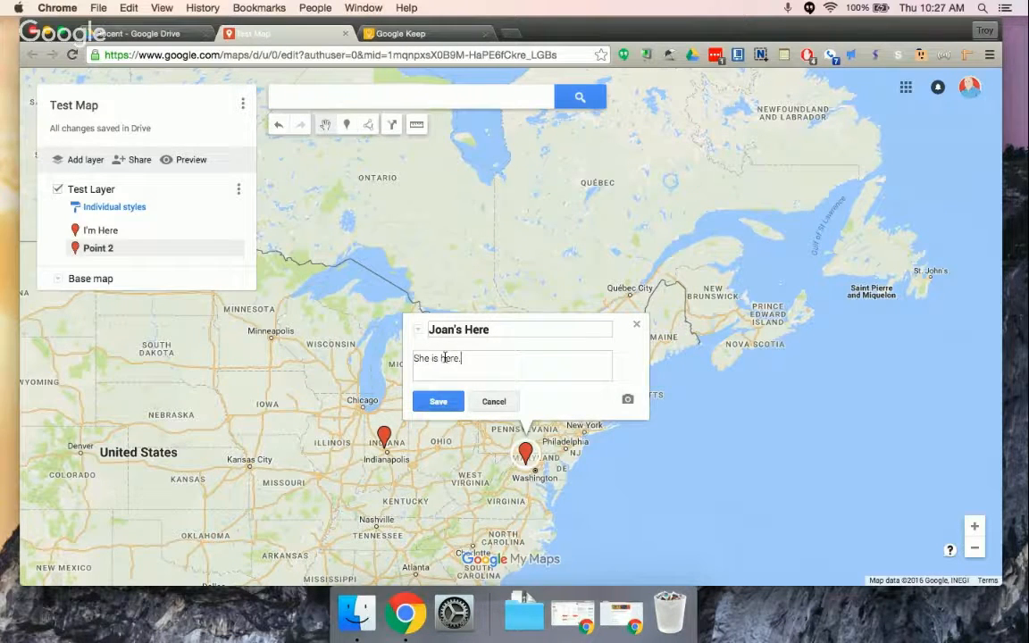
click(437, 400)
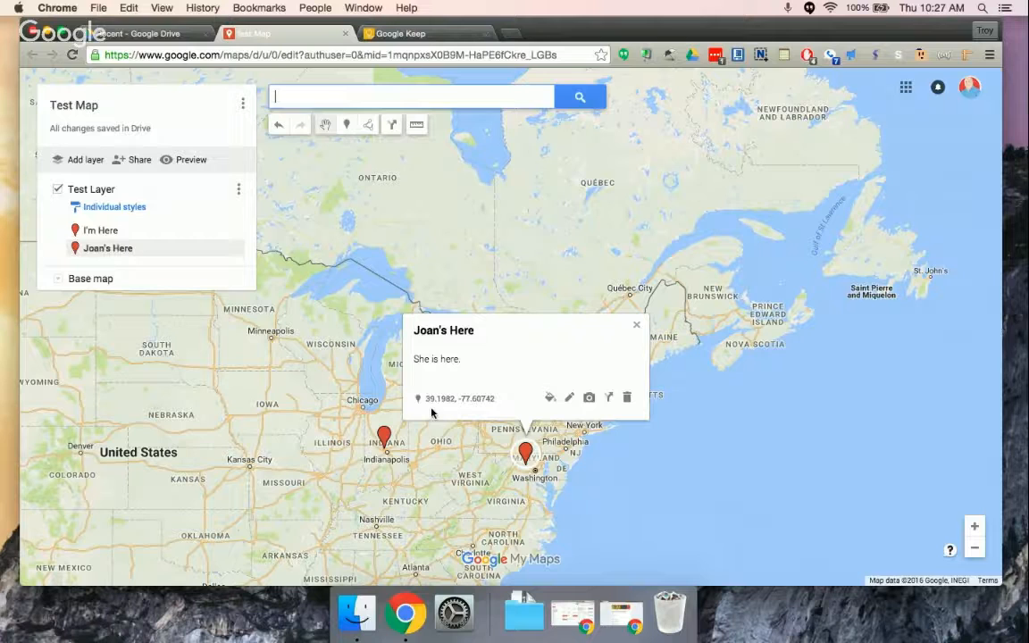
mouse_move(575, 349)
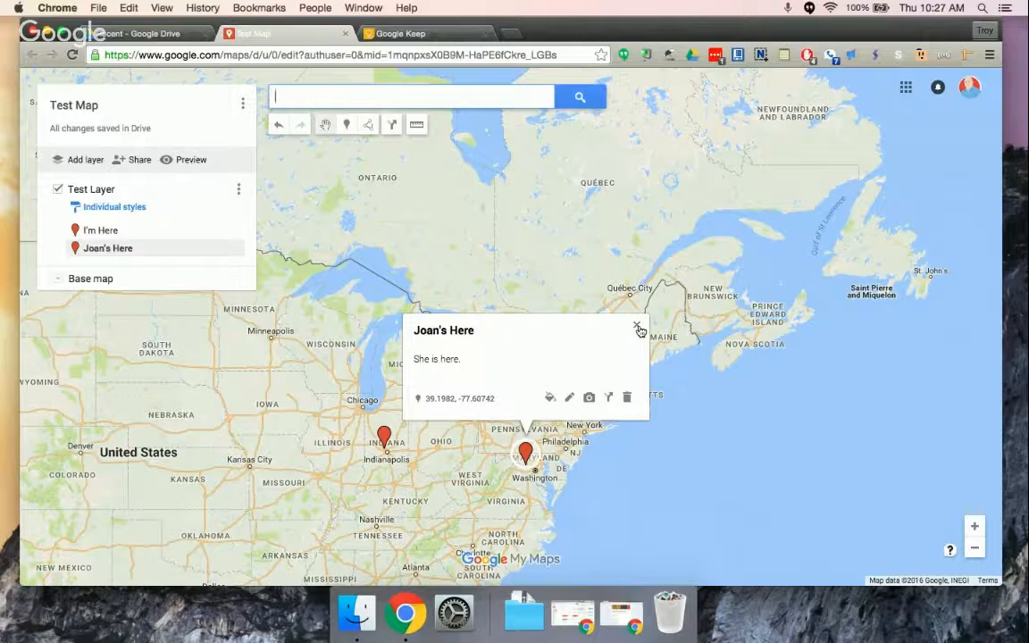
click(639, 329)
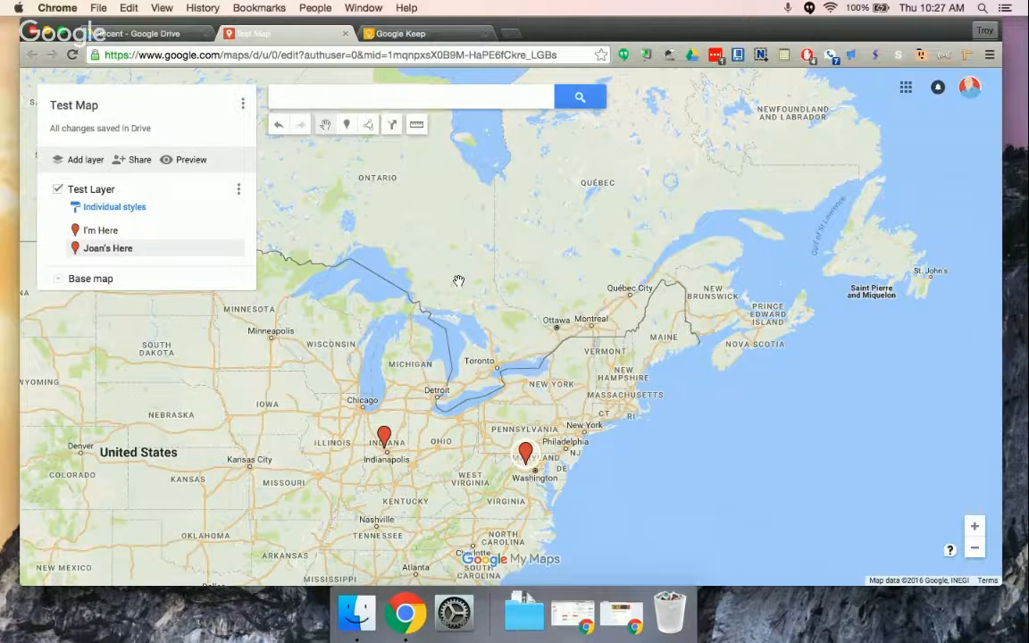
mouse_move(436, 212)
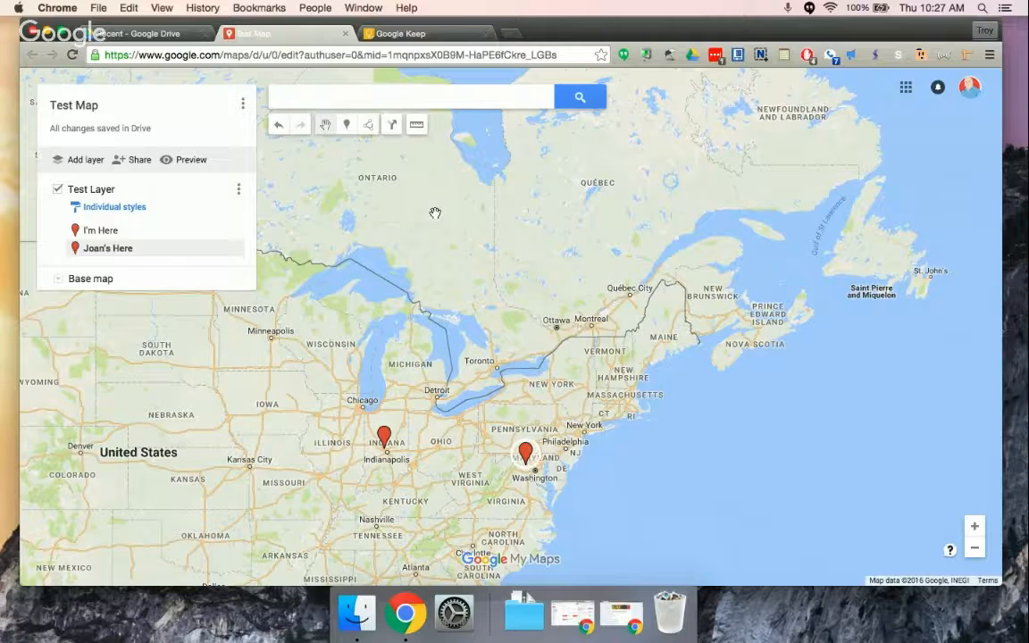
mouse_move(368, 125)
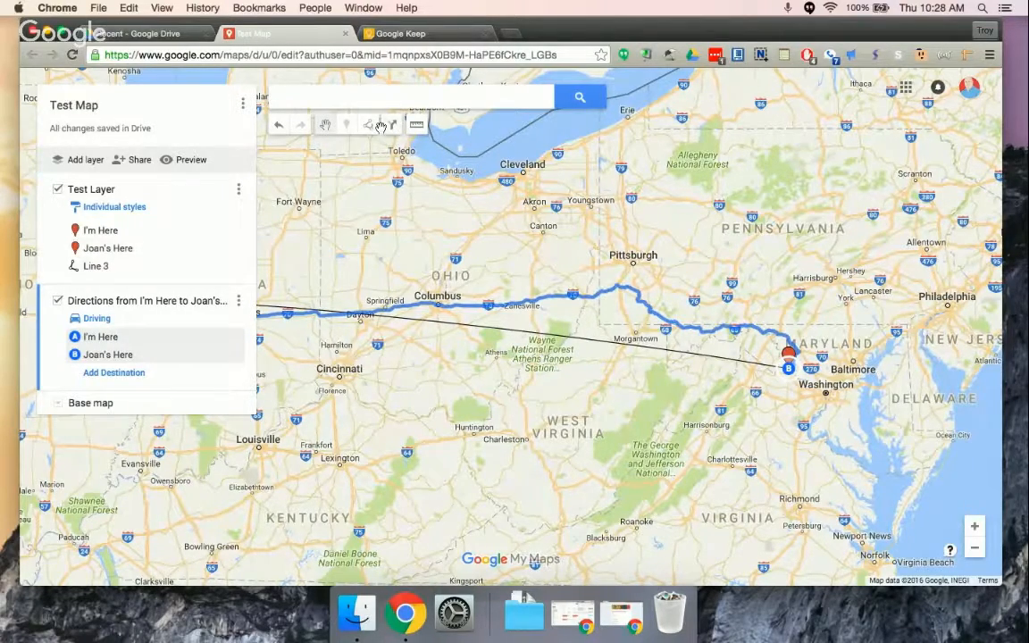
mouse_move(416, 125)
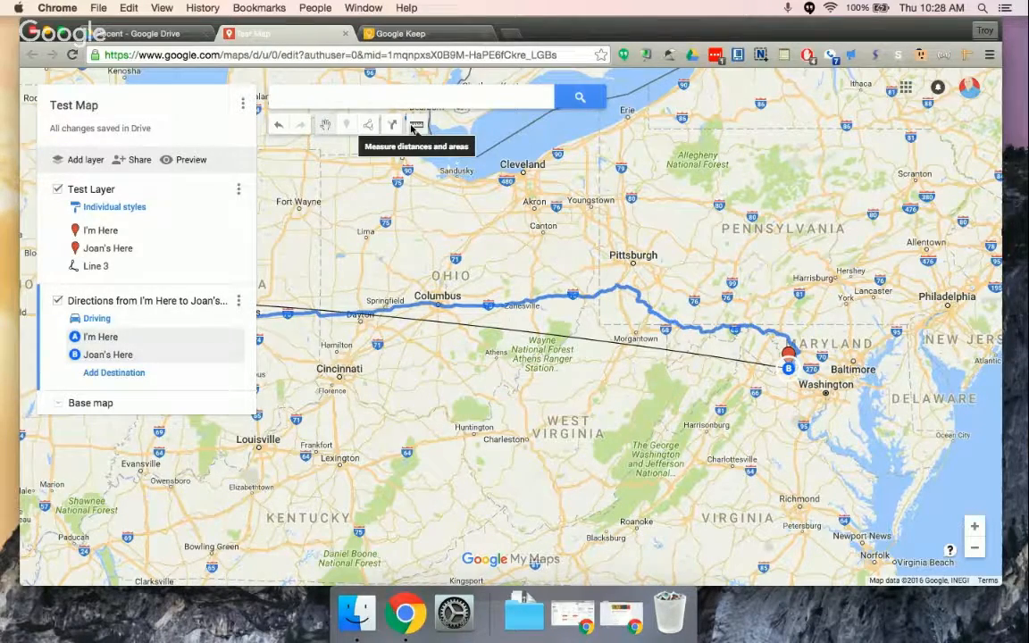
mouse_move(450, 210)
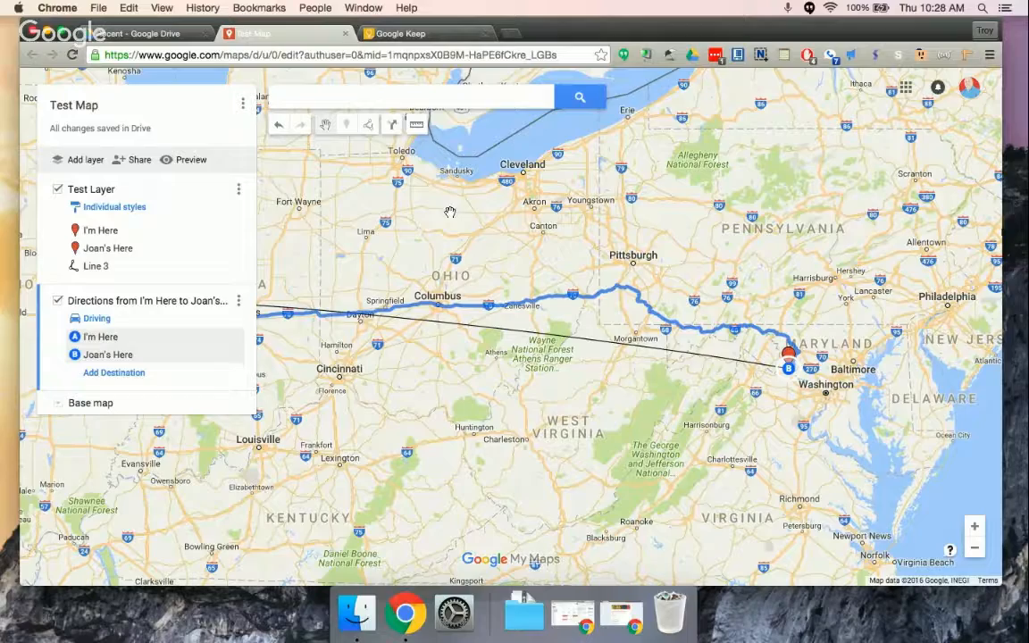
Step: Zoom the map out to show the whole route between the markers
click(974, 546)
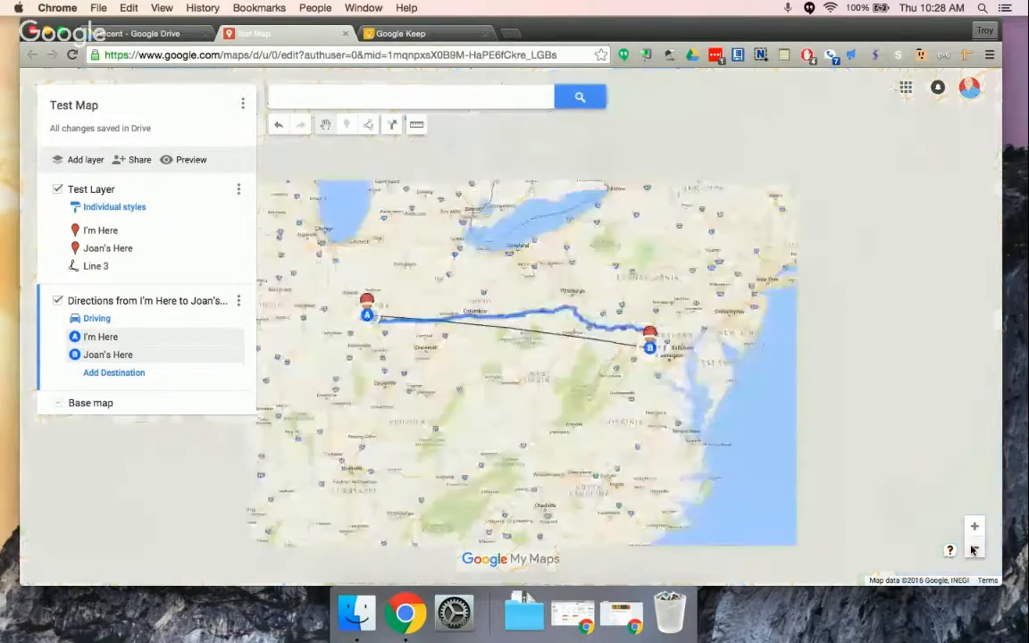
Step: Zoom out further to bring the eastern states into view
click(976, 547)
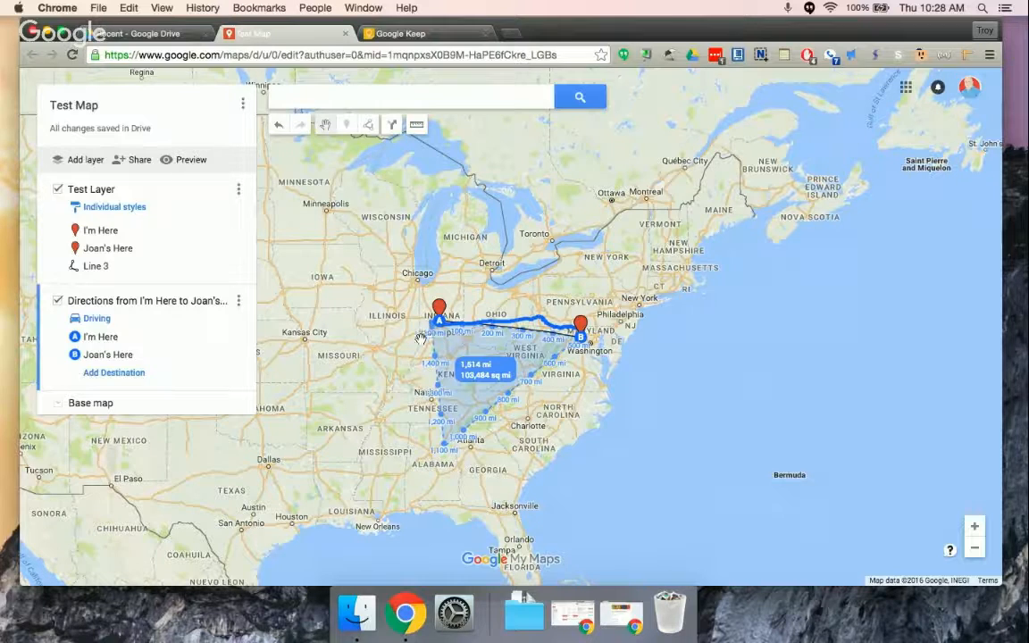
mouse_move(407, 350)
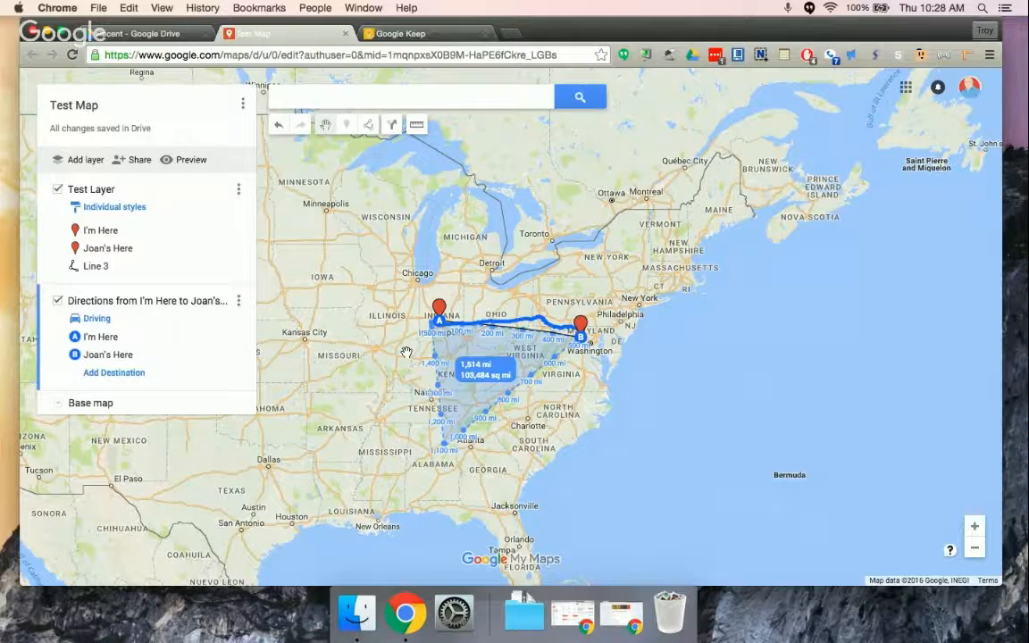
mouse_move(472, 402)
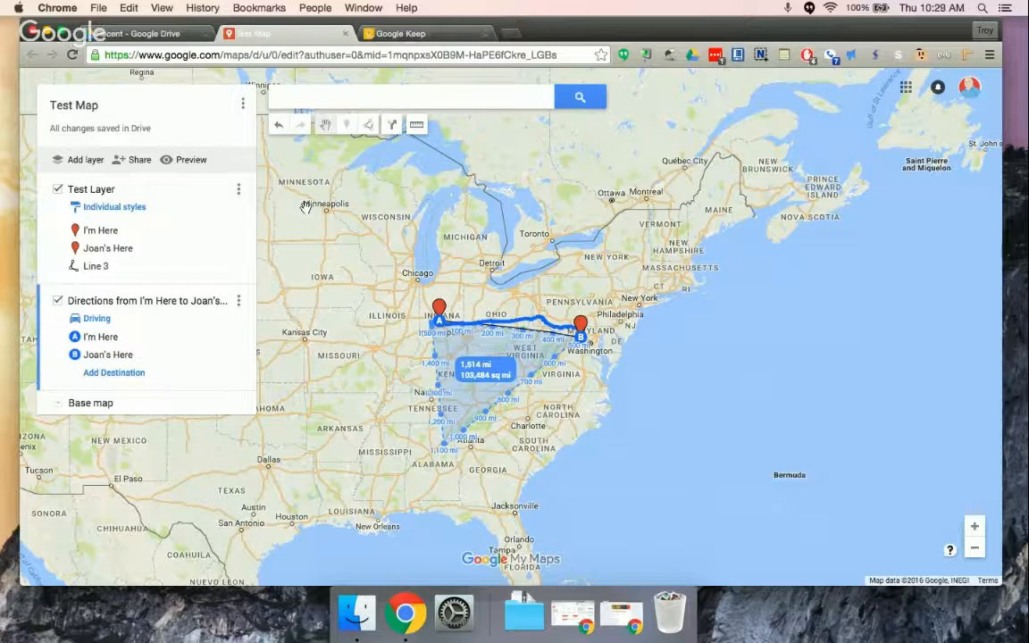
click(143, 32)
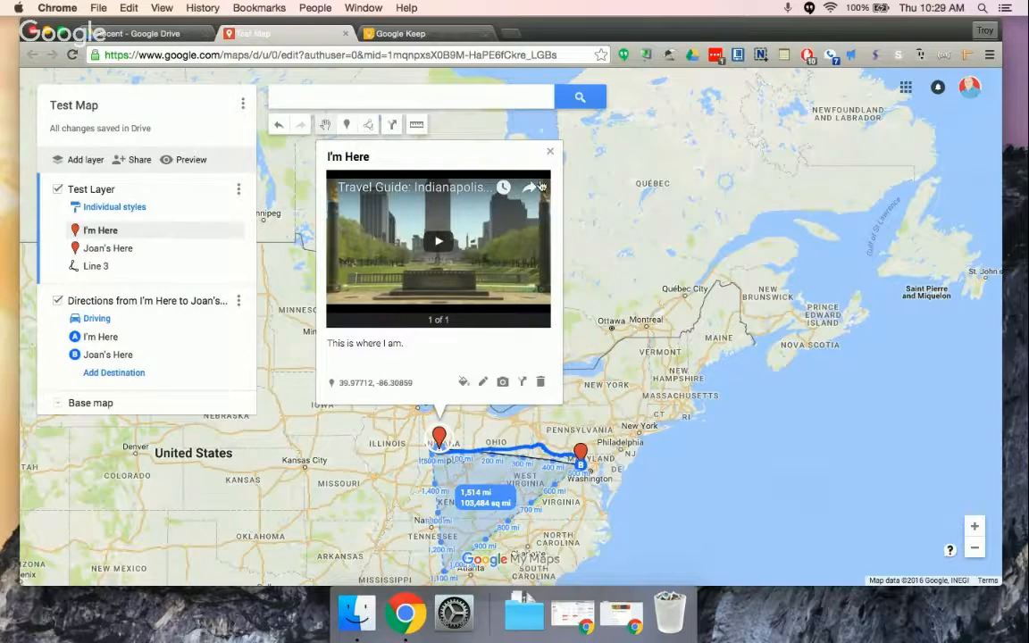
click(550, 150)
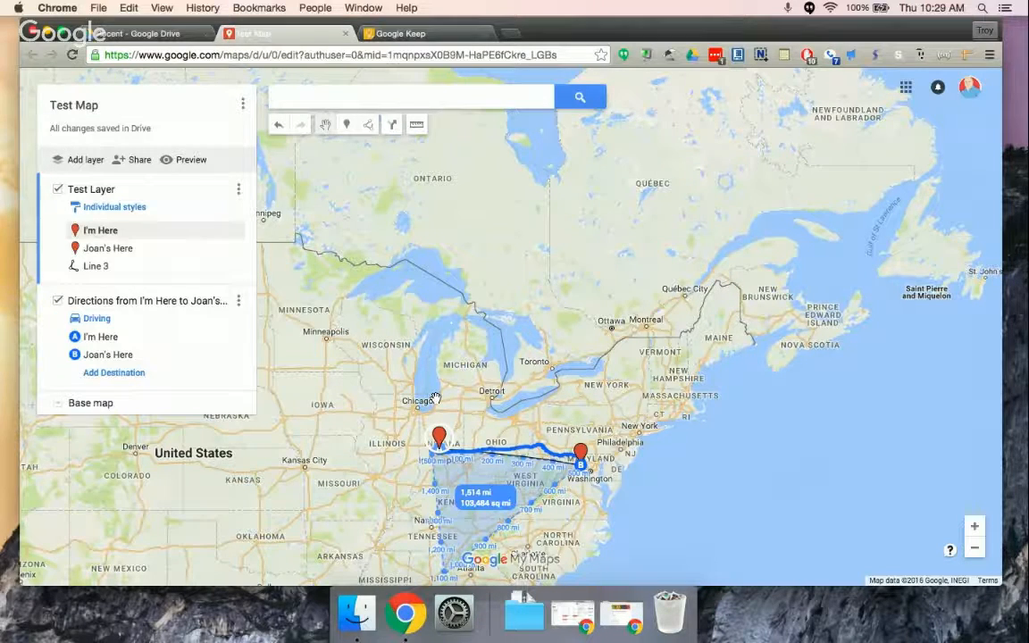
mouse_move(493, 349)
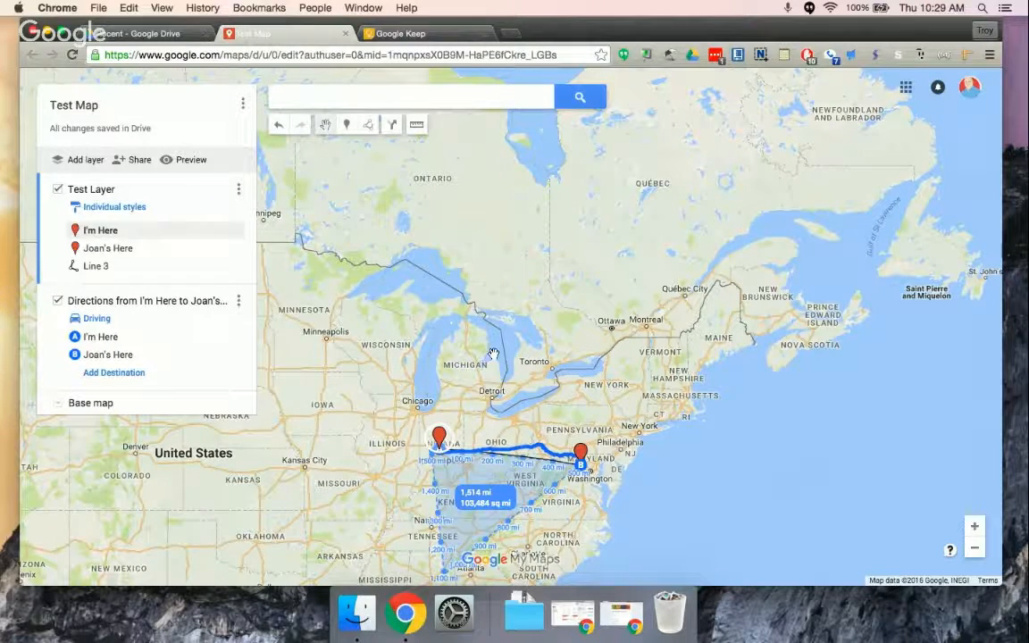
mouse_move(504, 347)
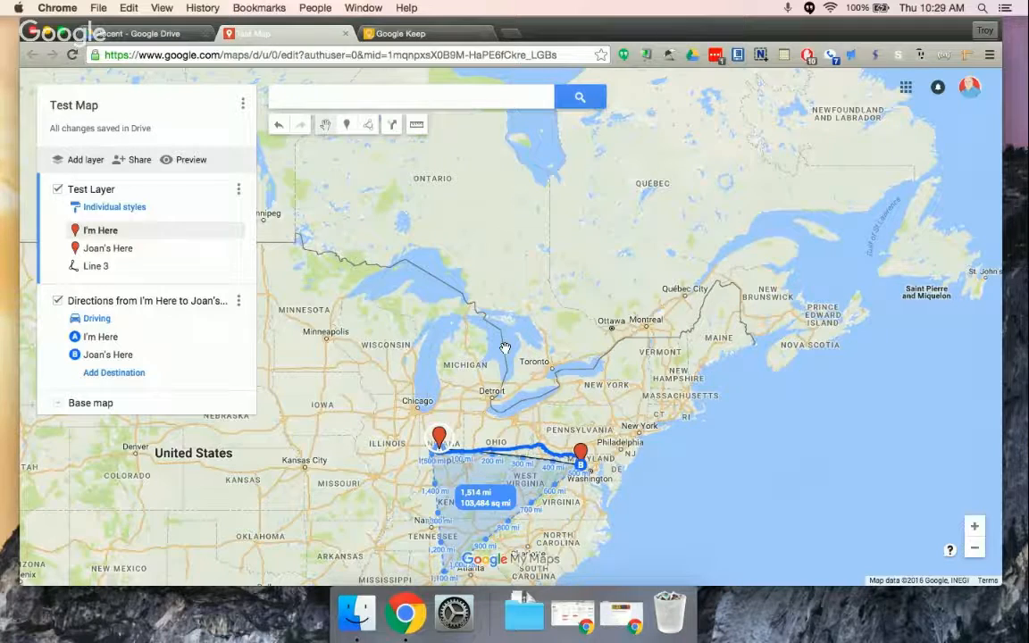